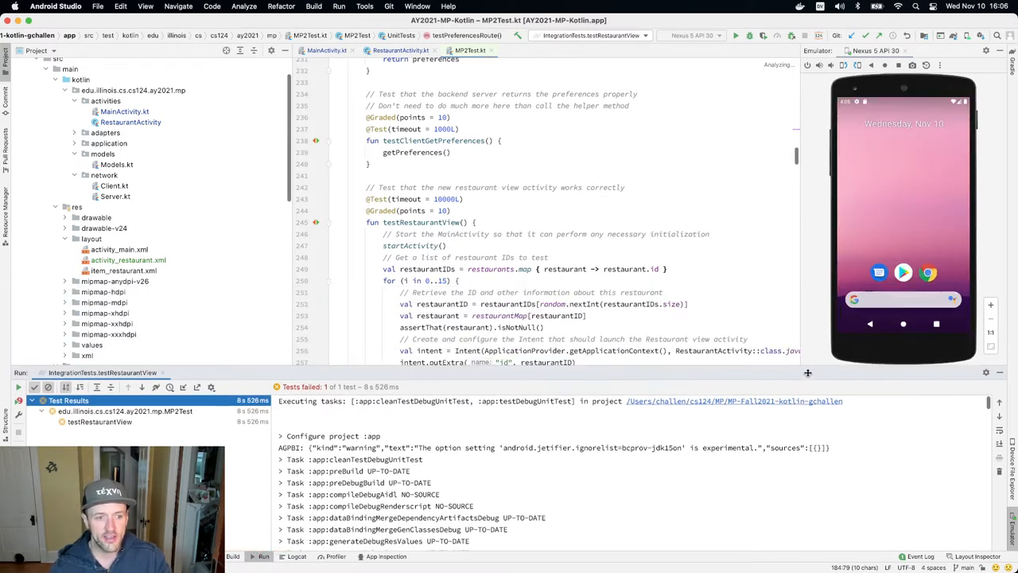
Step: Review testRestaurantView in MP2Test.kt, then bring up RestaurantActivity.kt
{"action": "scroll", "scroll_direction": "down", "scroll_amount": 3}
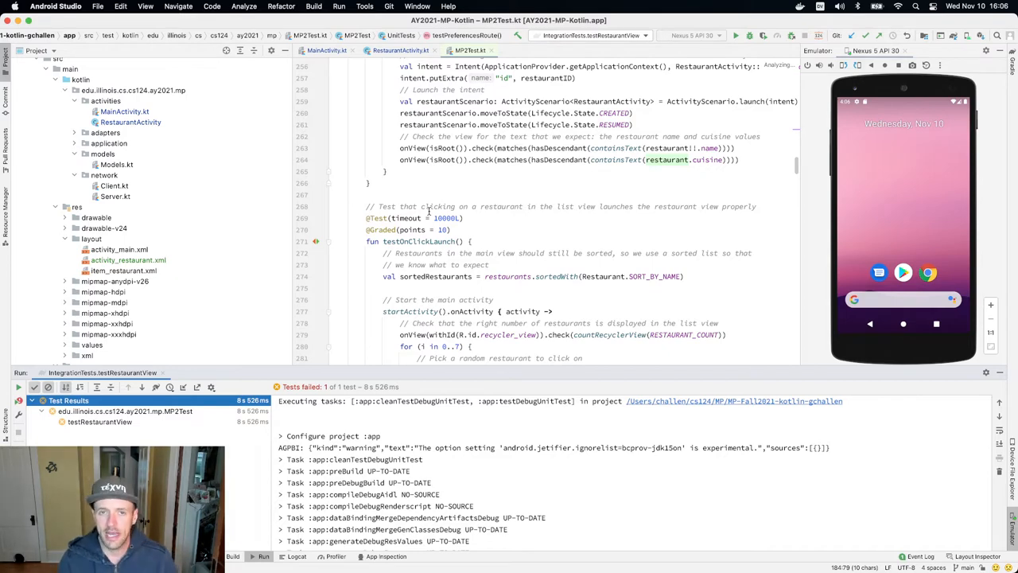
{"action": "left_click", "coordinate": [330, 49]}
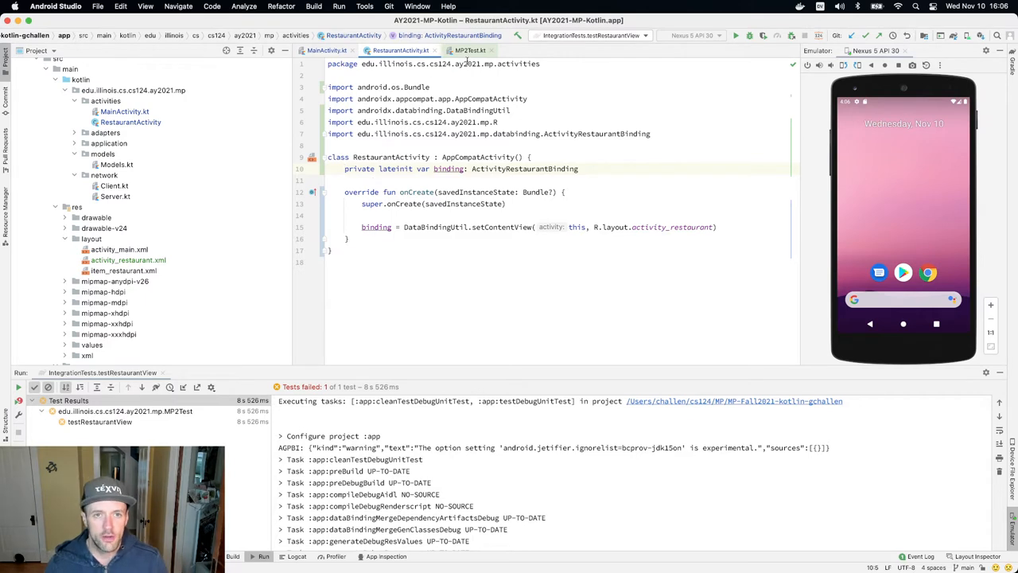
Step: Show MainActivity.kt at the onClicked handler building the RestaurantActivity Intent
{"action": "left_click", "coordinate": [323, 49]}
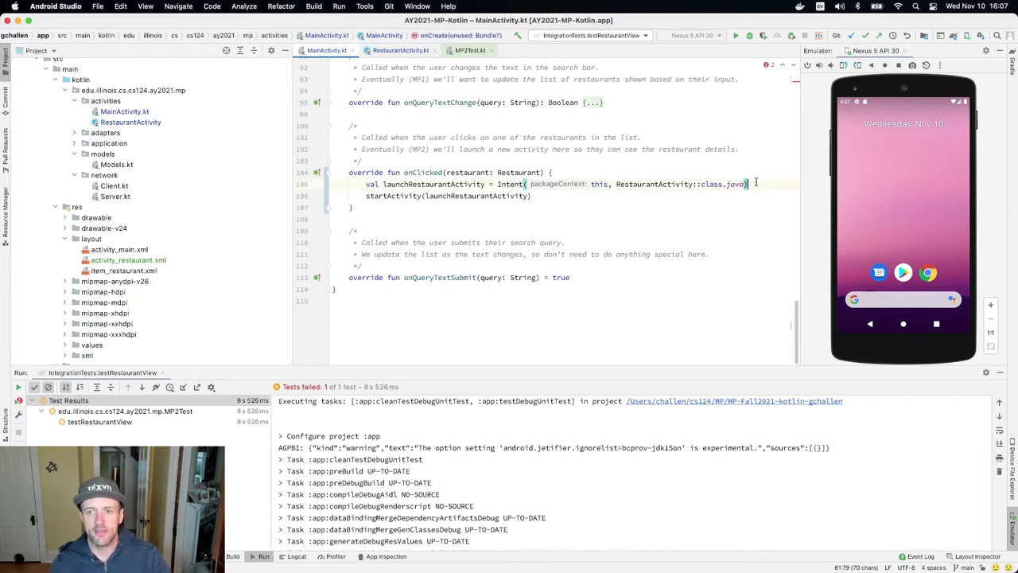
Step: Start a launchRestaurantActivity.putExtra call in onClicked with a "test" value before startActivity
{"action": "type", "text": "launchRestaurantActivity"}
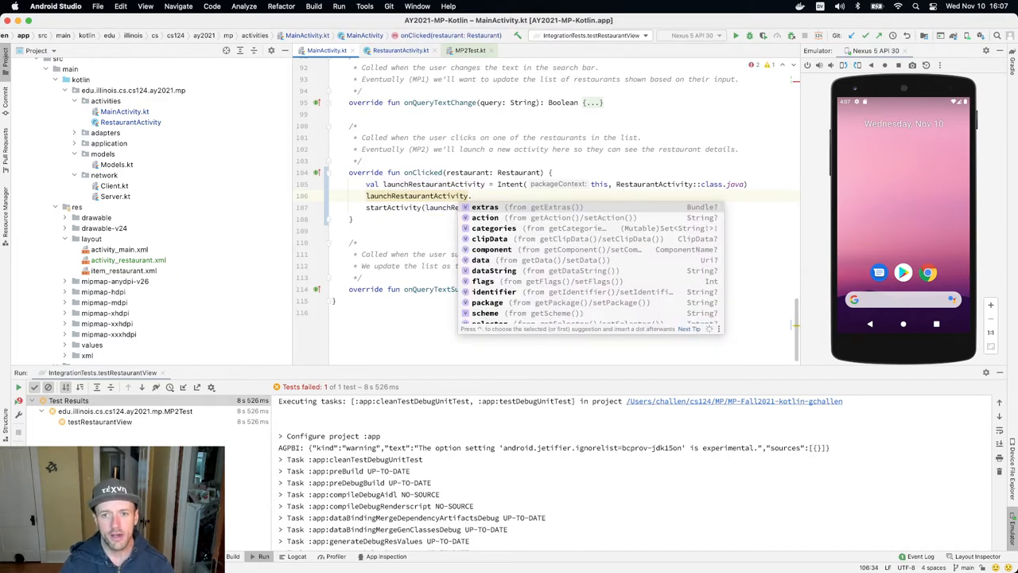
{"action": "type", "text": ".pu"}
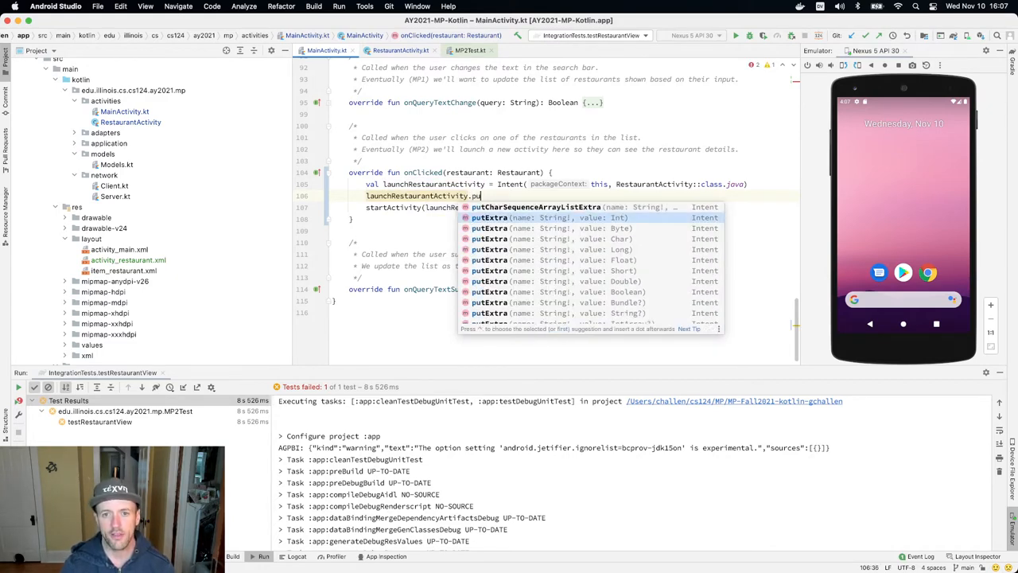
{"action": "key", "text": "Escape"}
{"action": "type", "text": "extras[\"id"}
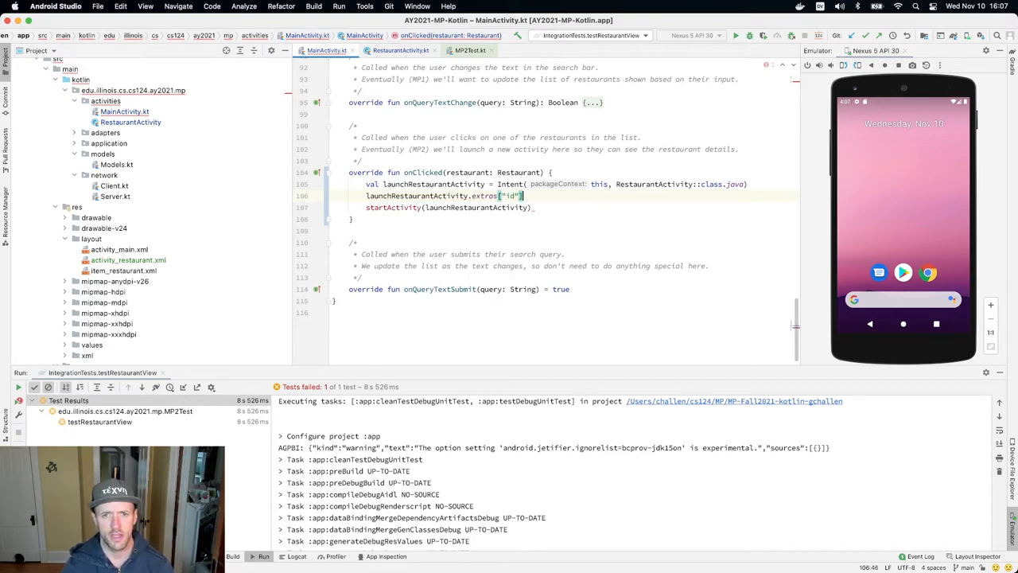
{"action": "type", "text": "= \"test\""}
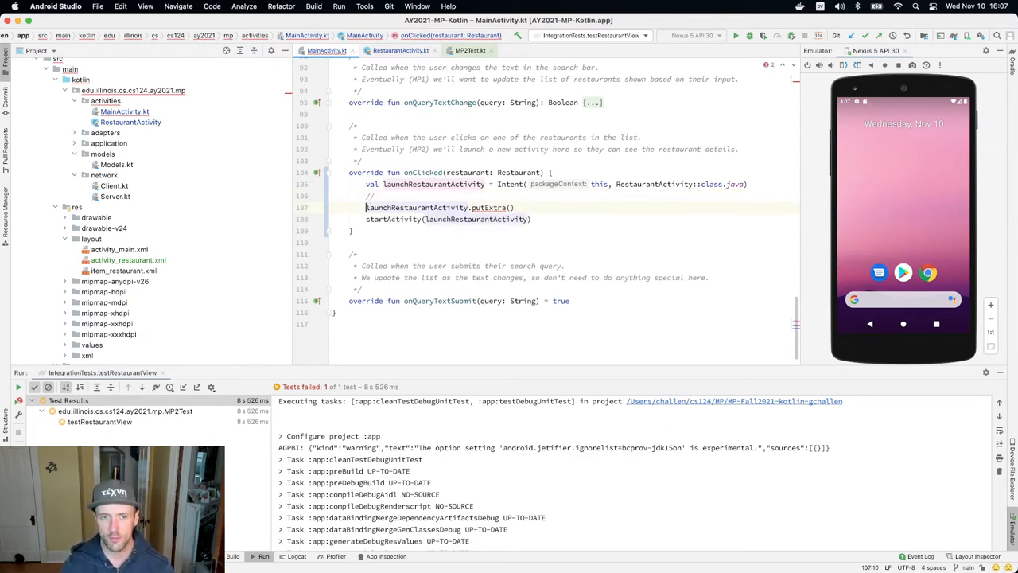
Step: Replace the putExtra line with a comment: add the restaurant ID as an extra with key id
{"action": "type", "text": "// Add"}
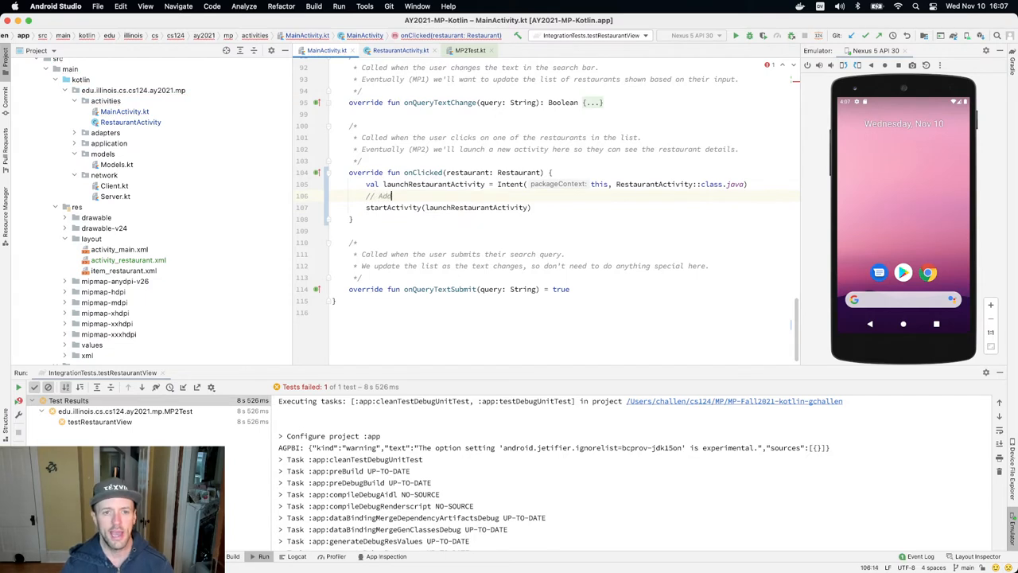
{"action": "type", "text": "the restaurant ID to the intent with key"}
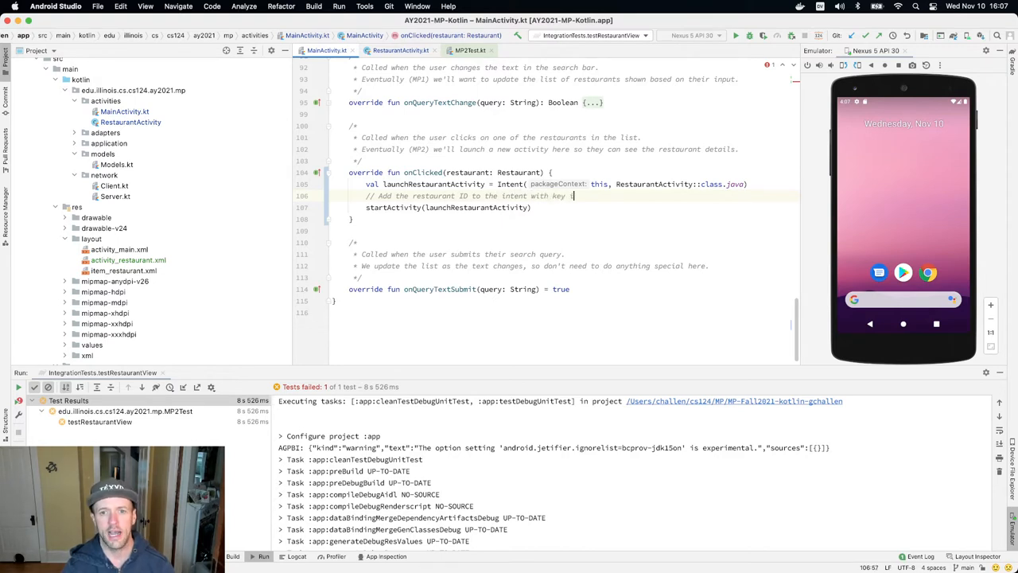
{"action": "type", "text": "id"}
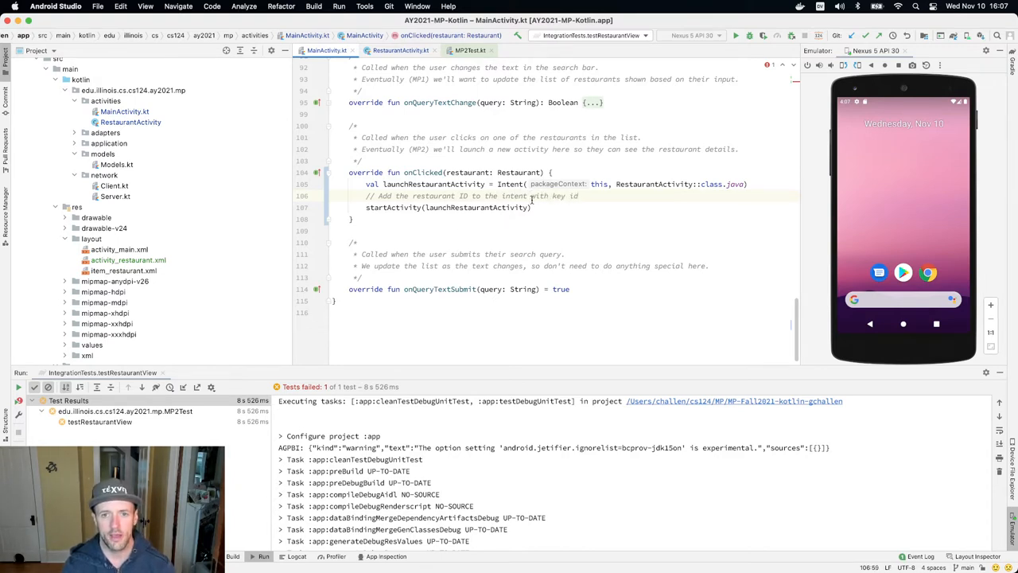
{"action": "type", "text": "as an extra"}
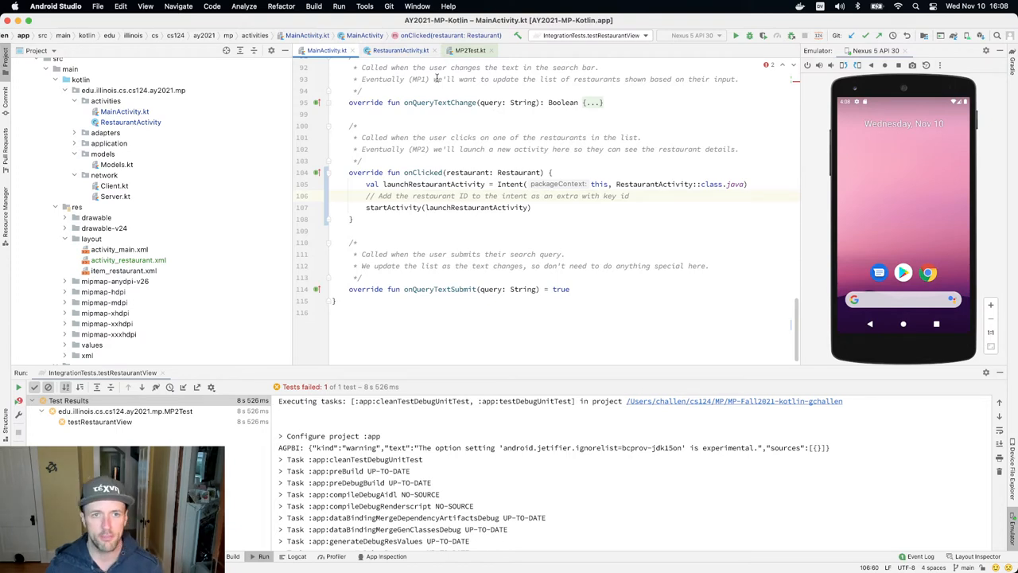
{"action": "left_click", "coordinate": [397, 49]}
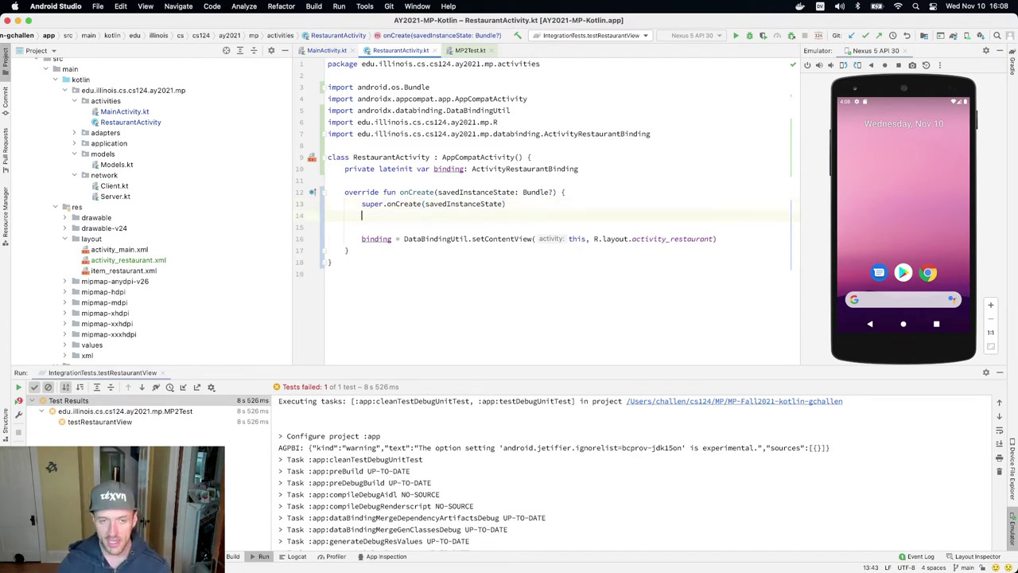
Step: In RestaurantActivity onCreate, start a restaurant ID val read from intent extras, then bring up Client.kt
{"action": "type", "text": "val restau"}
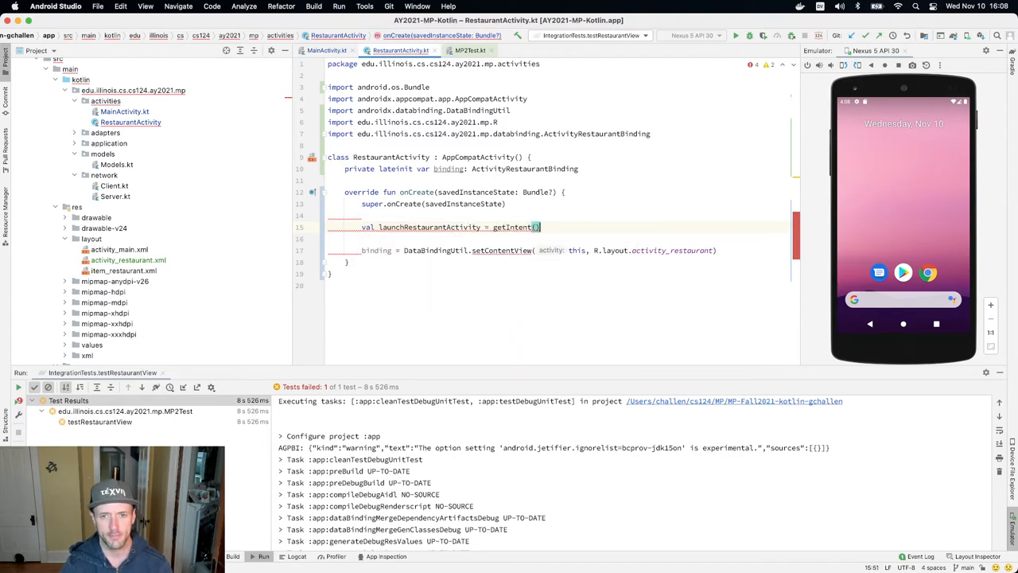
{"action": "double_click", "coordinate": [511, 226]}
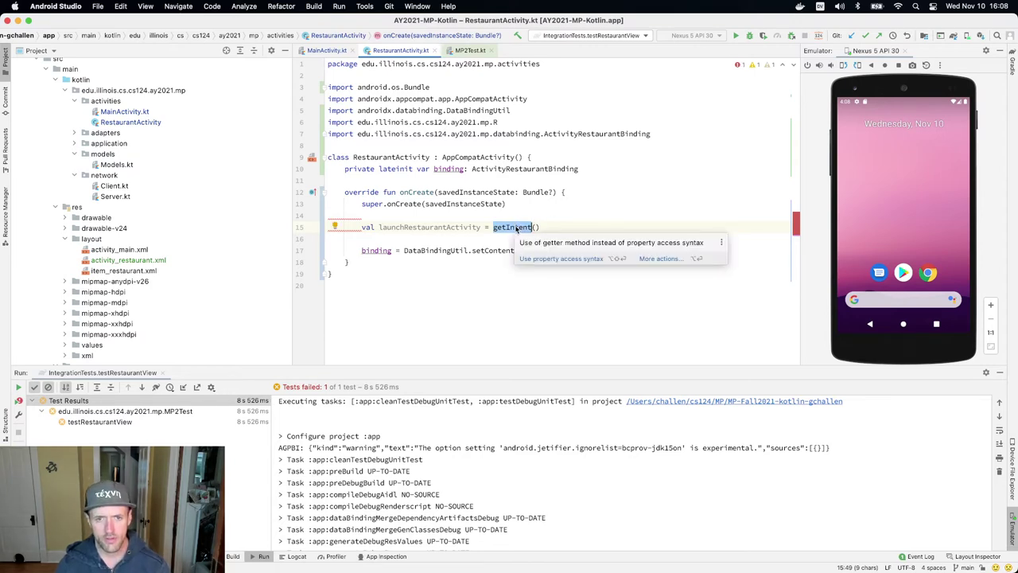
{"action": "left_click", "coordinate": [560, 257]}
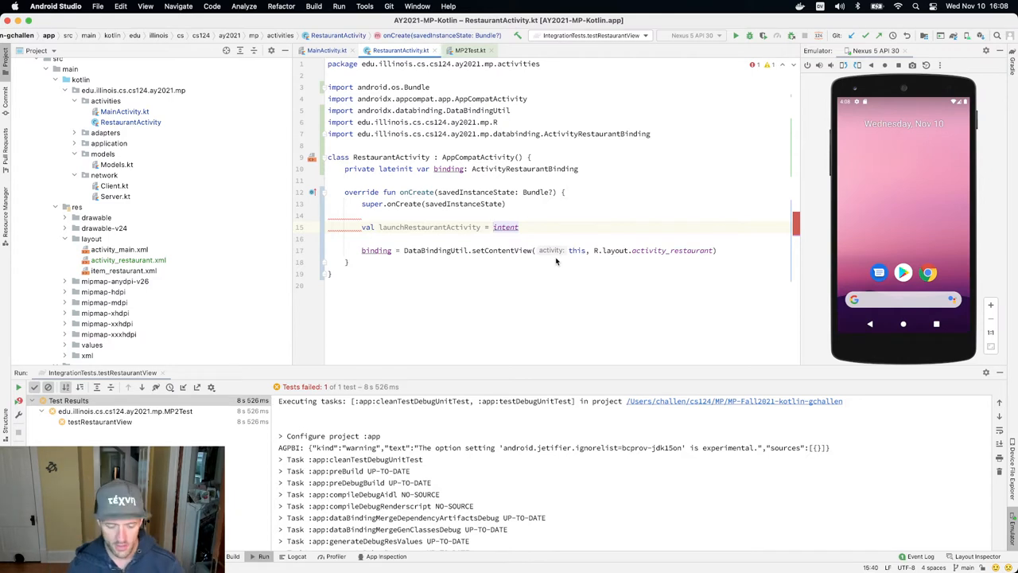
{"action": "left_click", "coordinate": [378, 226]}
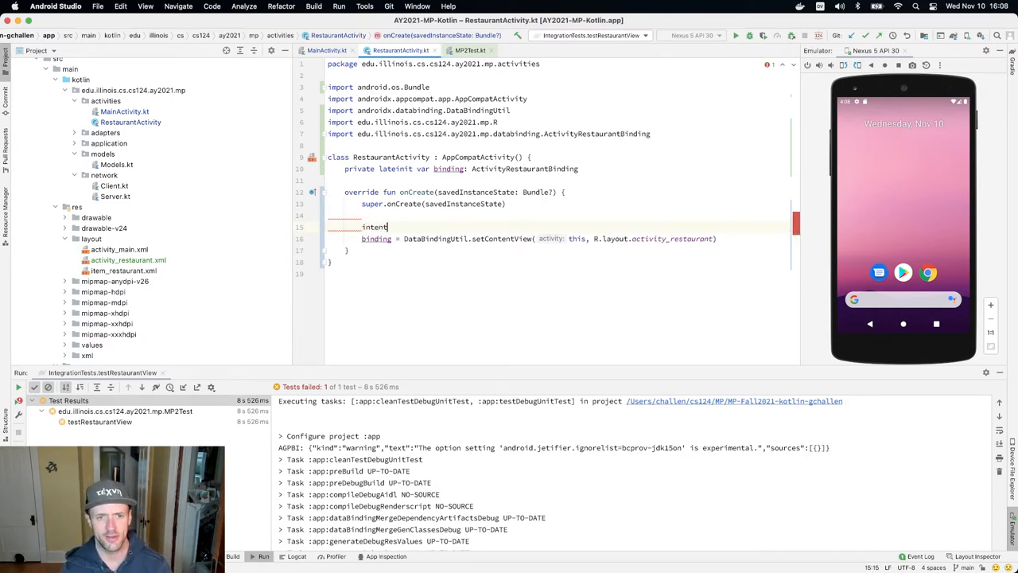
{"action": "type", "text": ".ex"}
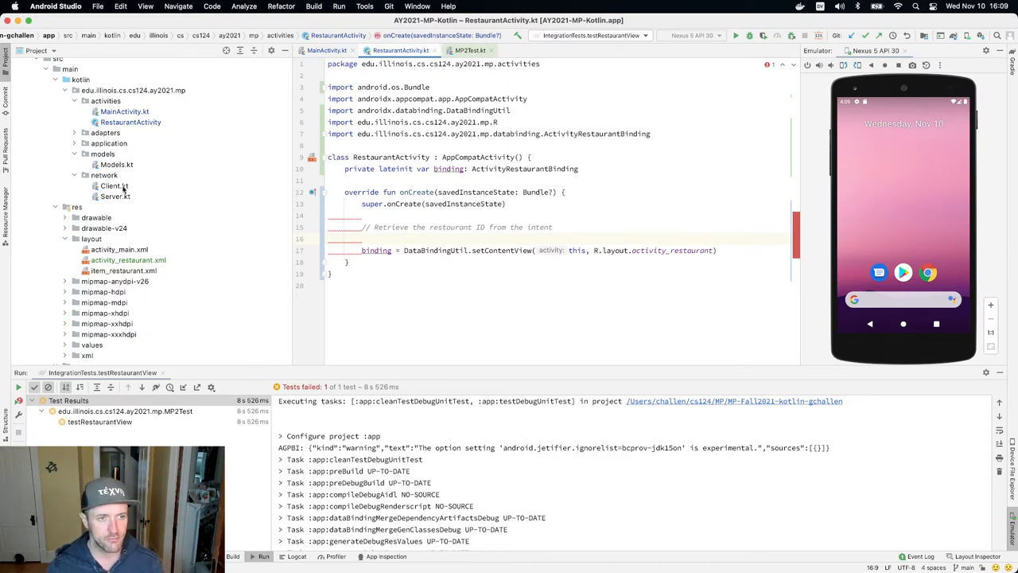
{"action": "left_click", "coordinate": [113, 185]}
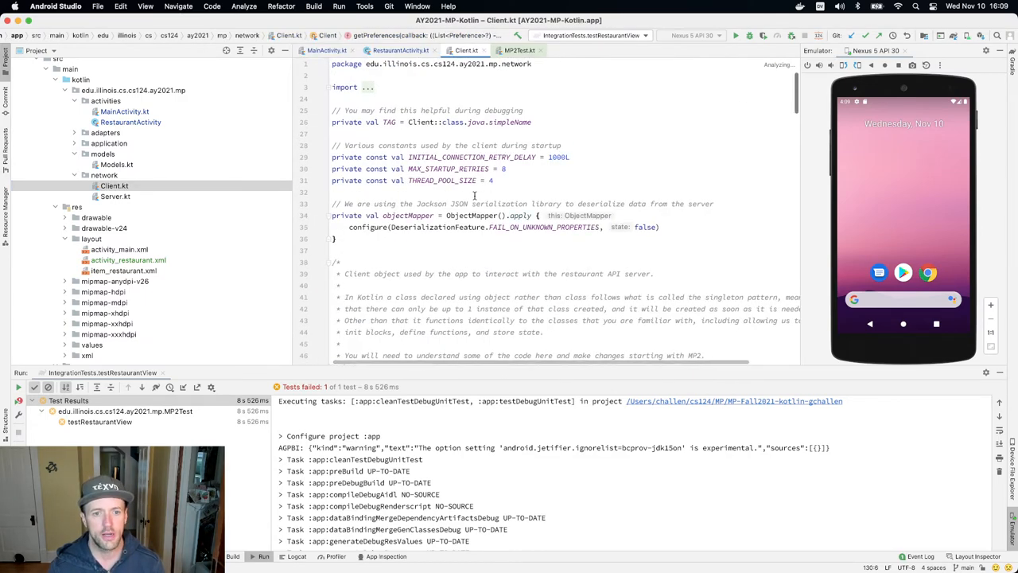
Step: Declare var restaurantMap: Map<String, Restaurant> = mapOf() at the top of object Client
{"action": "scroll", "scroll_direction": "down", "scroll_amount": 3}
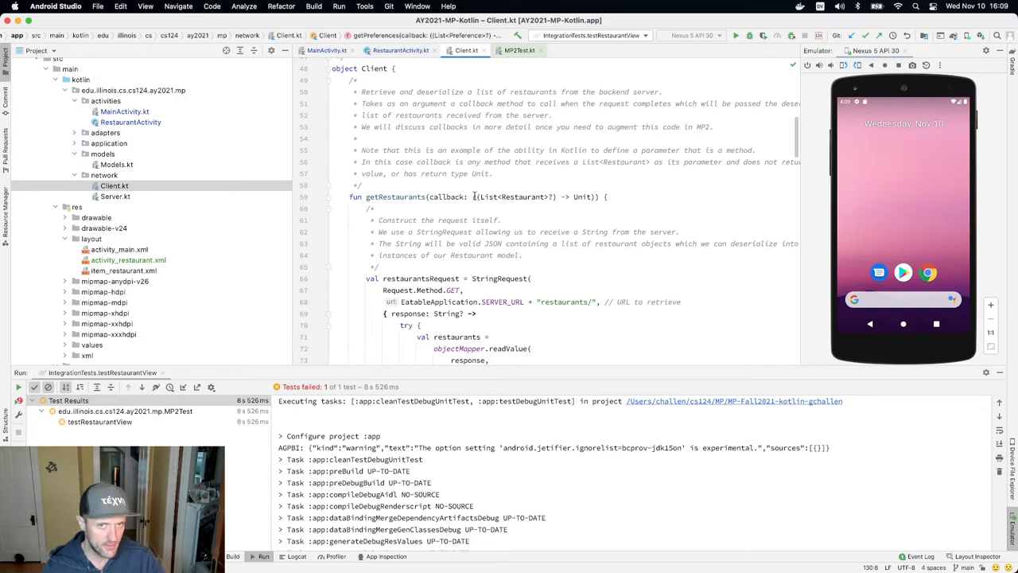
{"action": "scroll", "scroll_direction": "down", "scroll_amount": 3}
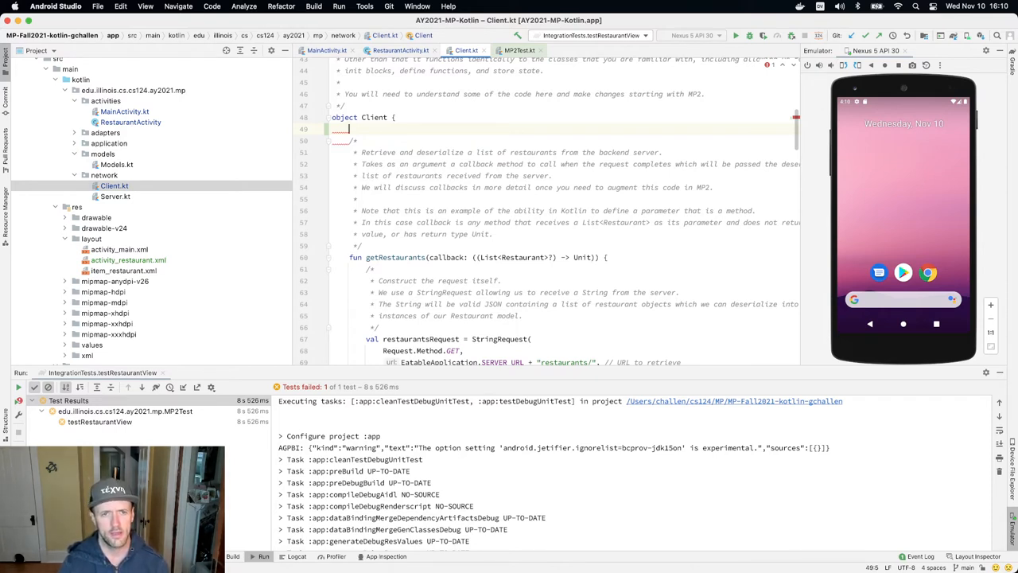
{"action": "type", "text": "var"}
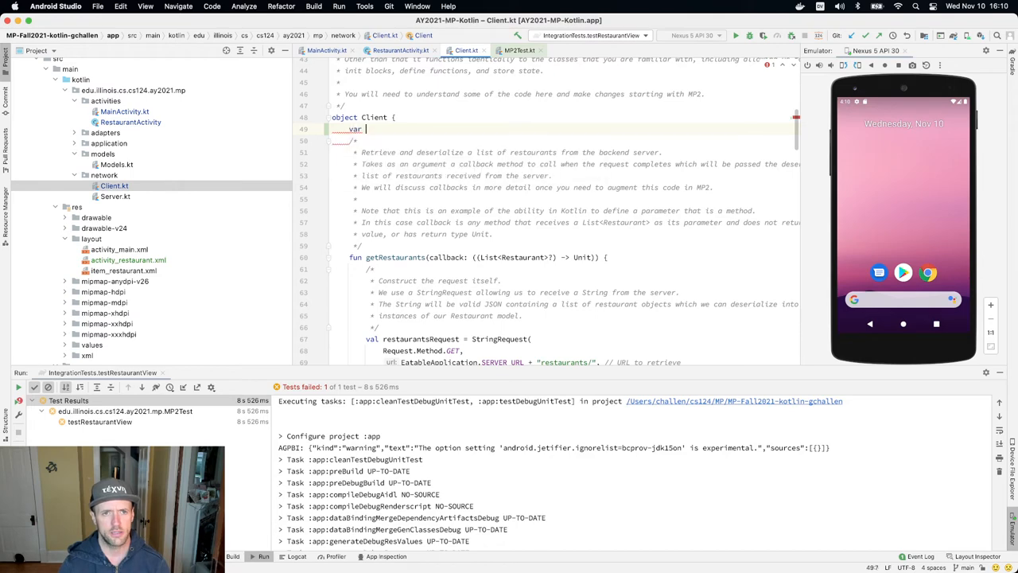
{"action": "type", "text": "restaurantMap: Map<String, Restaurant>"}
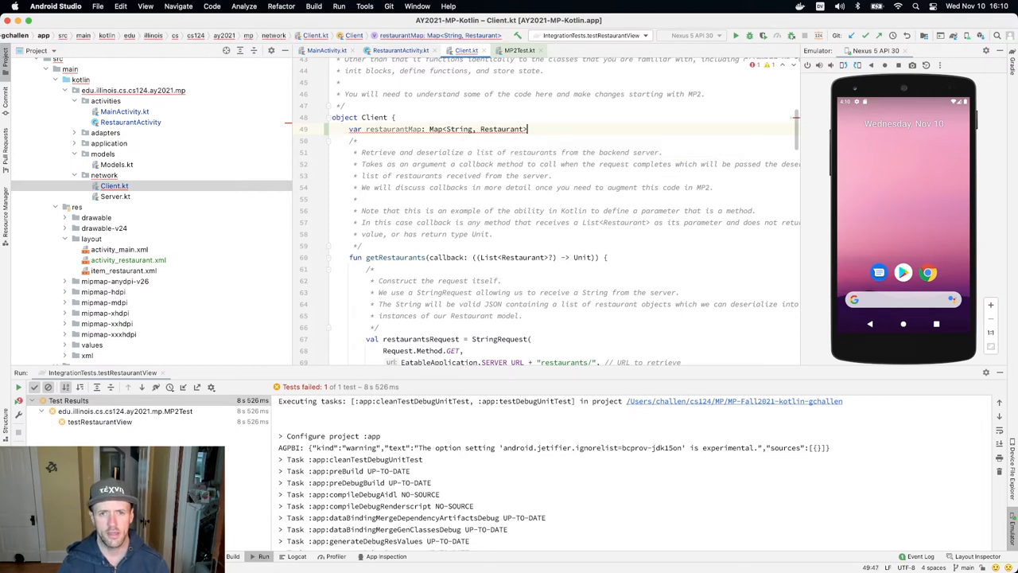
{"action": "type", "text": "= mapOf()"}
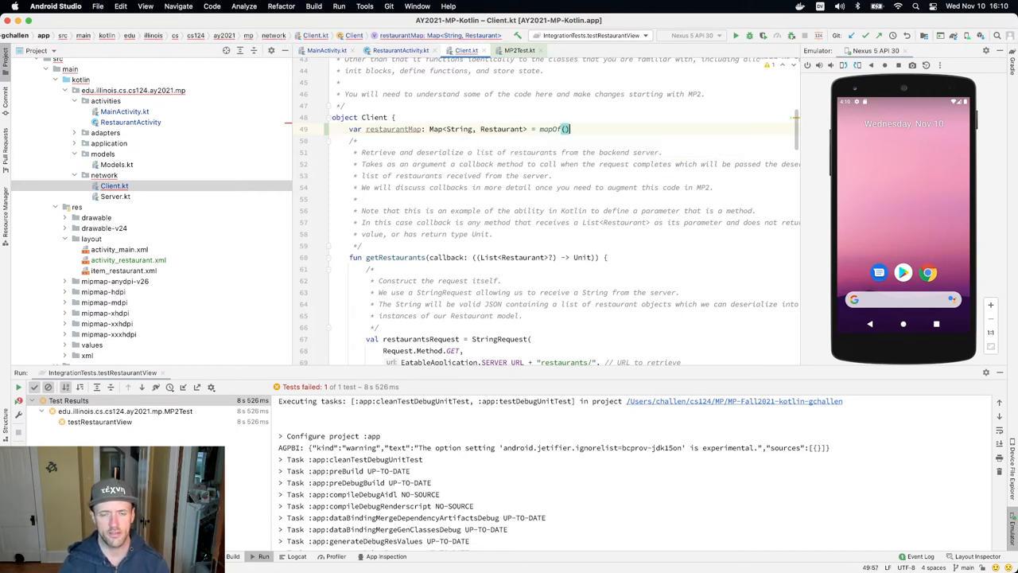
Step: Add a 'Populate the map' comment in the getRestaurants callback
{"action": "scroll", "scroll_direction": "down", "scroll_amount": 3}
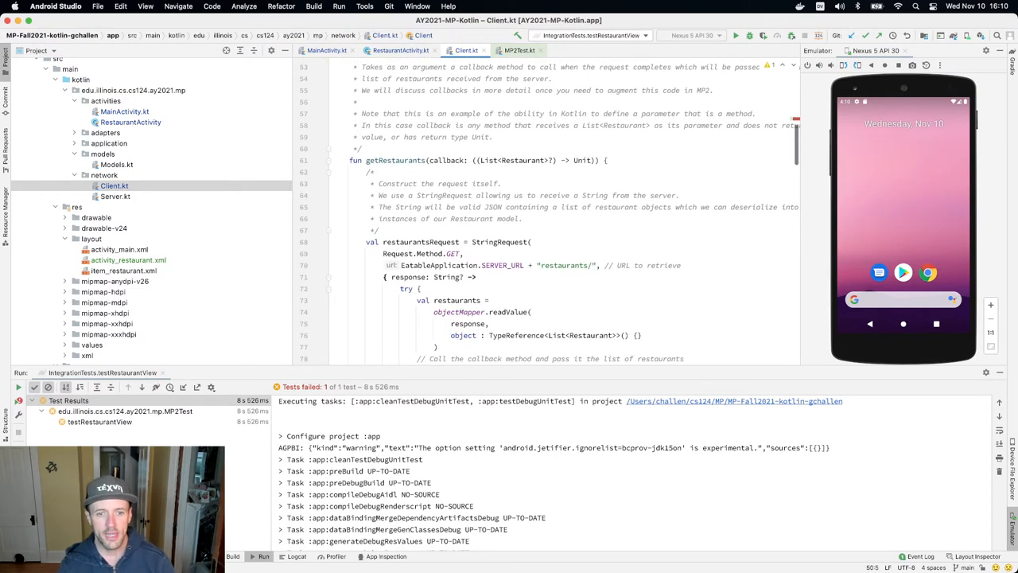
{"action": "scroll", "scroll_direction": "down", "scroll_amount": 3}
{"action": "type", "text": "//"}
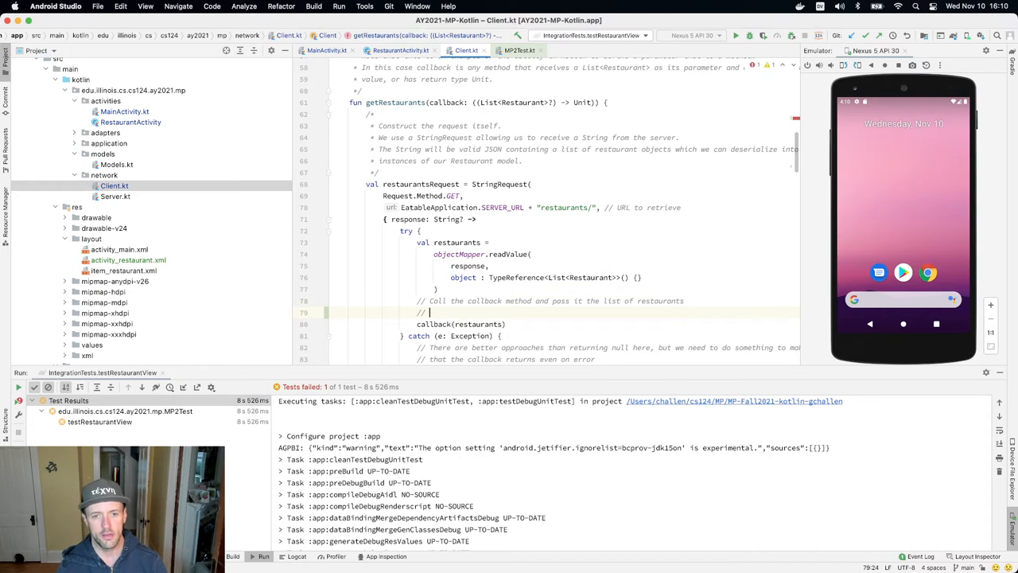
{"action": "type", "text": "Populate the map"}
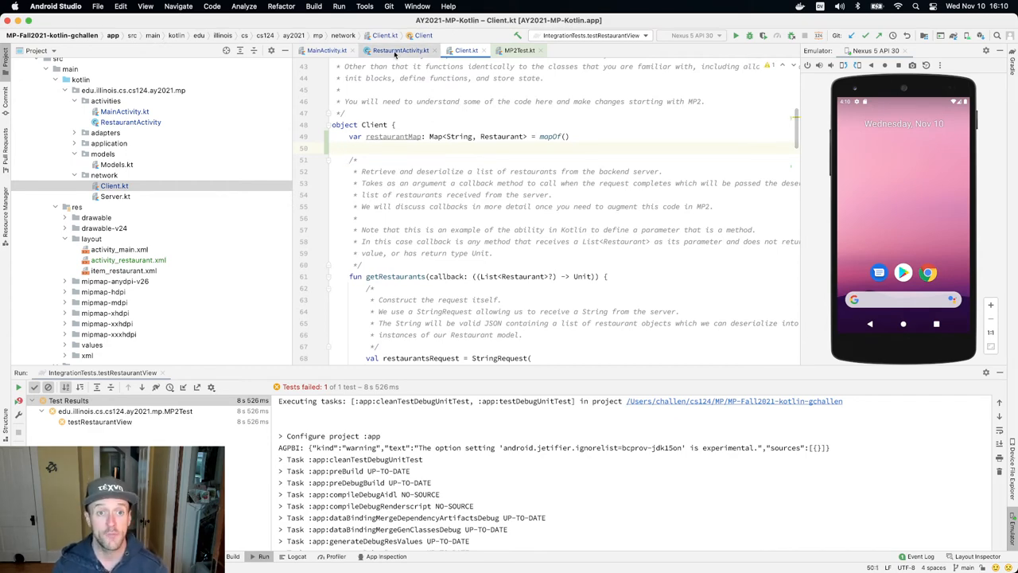
Step: In RestaurantActivity onCreate, comment on converting the ID to a restaurant, try Client.restaurantMap[restaurantID], remove it, and begin a '// Pop' comment
{"action": "left_click", "coordinate": [398, 49]}
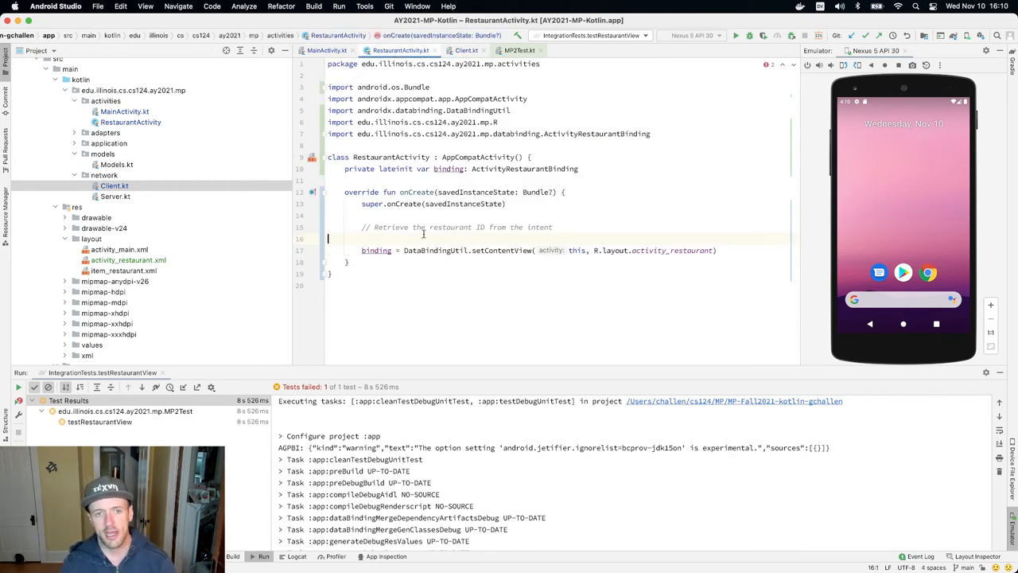
{"action": "type", "text": "//"}
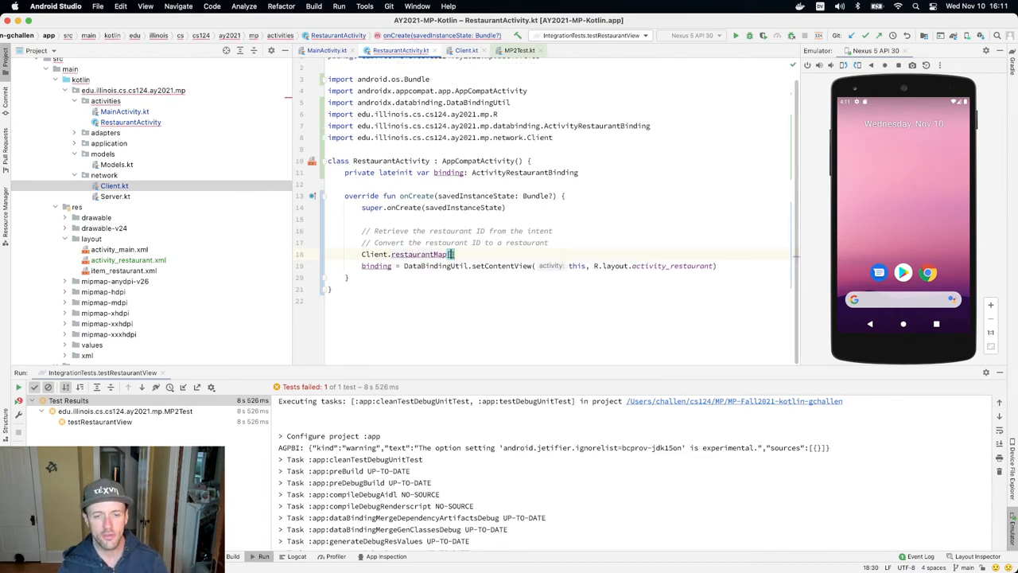
{"action": "type", "text": "resta"}
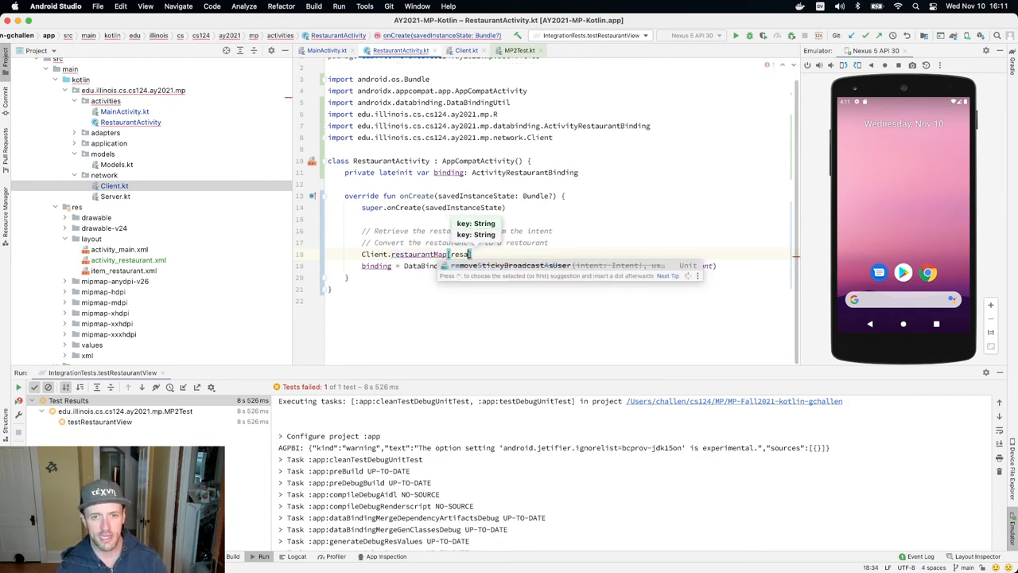
{"action": "type", "text": "restaurantID]"}
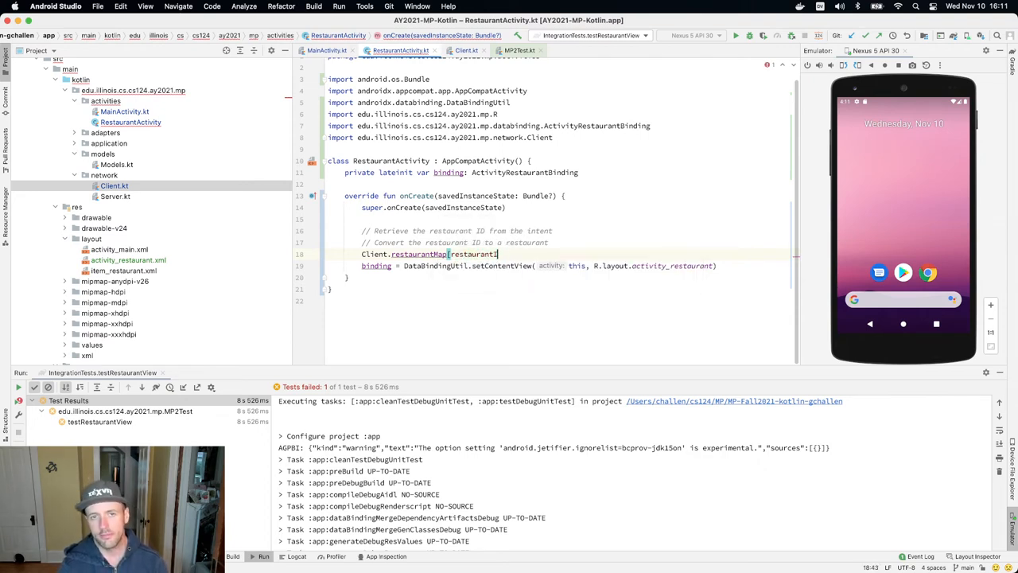
{"action": "key", "text": "Delete"}
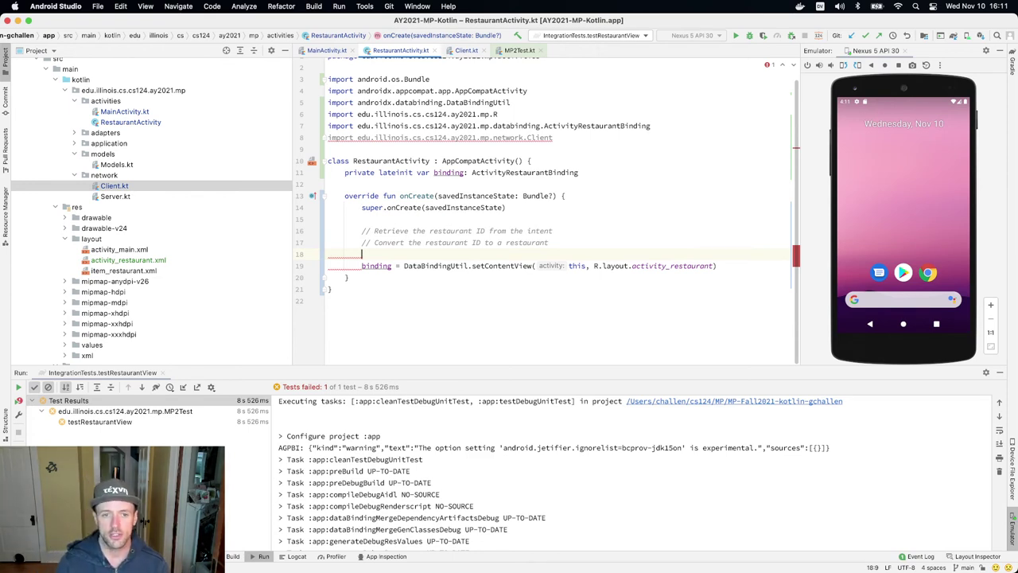
{"action": "type", "text": "// Pop"}
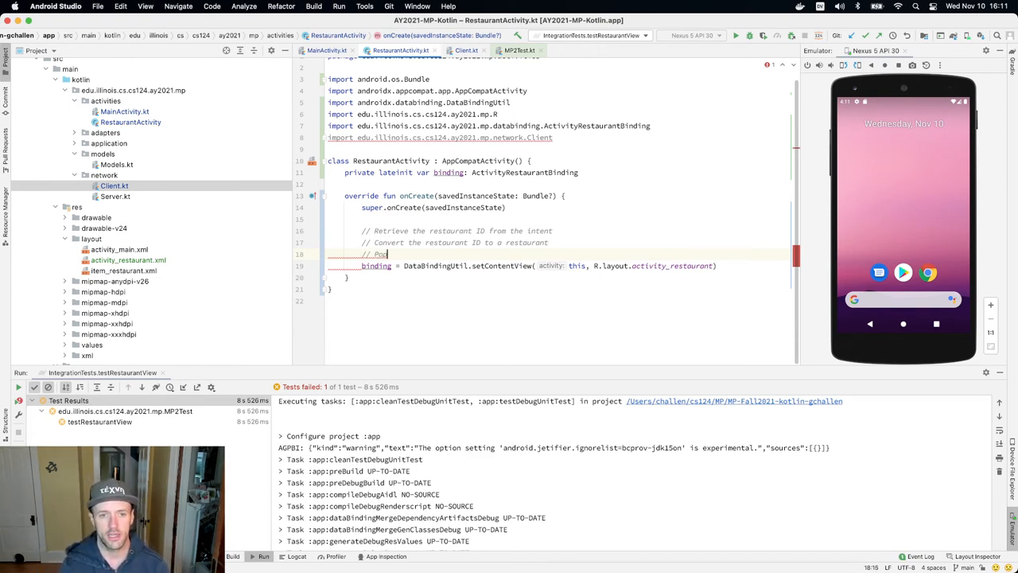